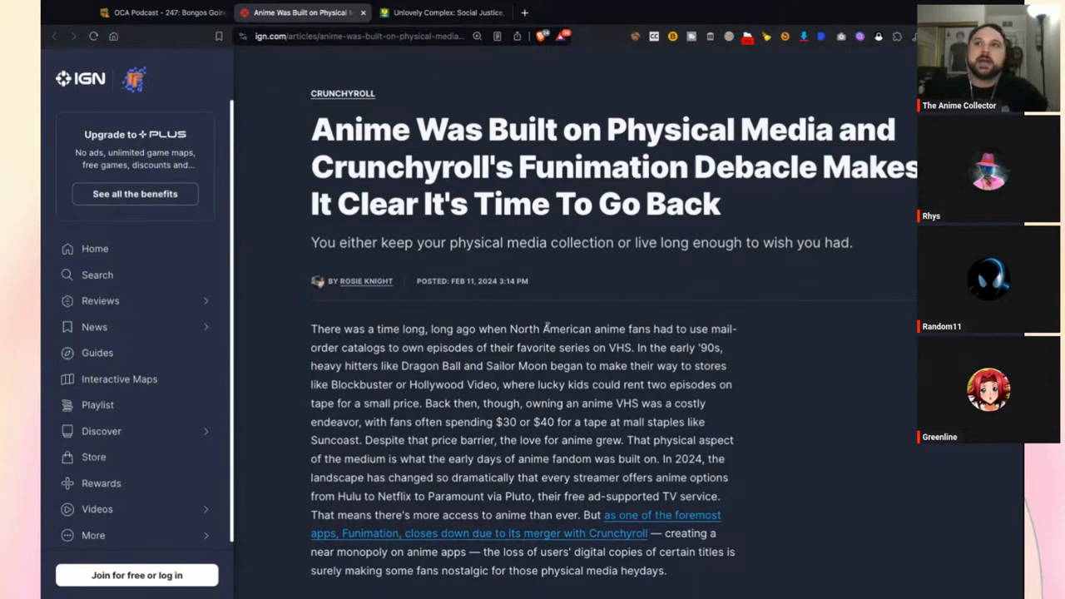
Scroll just past the byline to reveal the opening paragraph on VHS anime fans and Funimation's closure
scroll("down", 3)
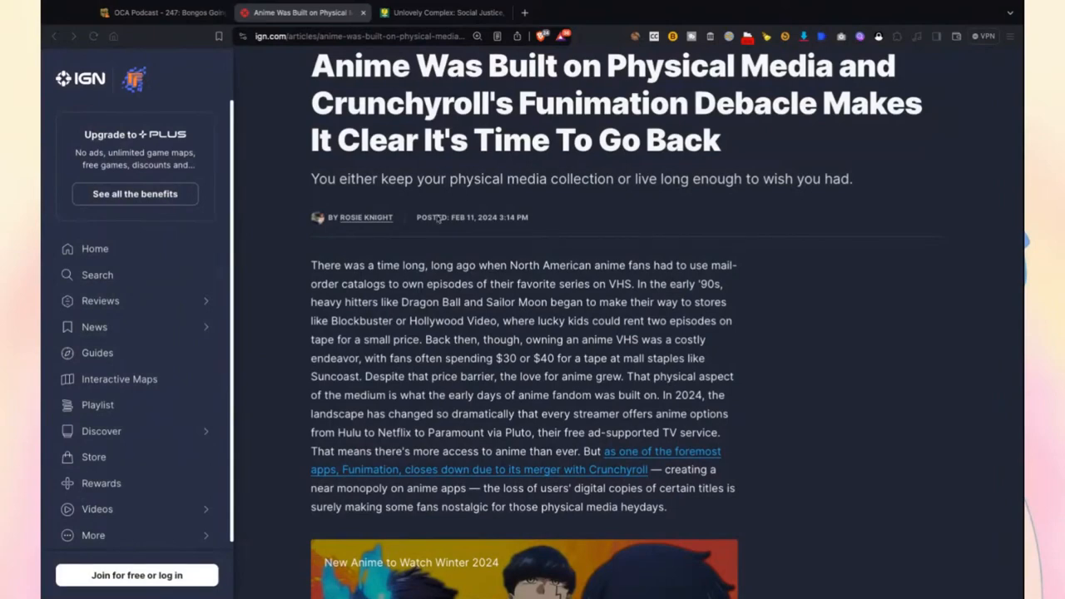
mouse_move(399, 289)
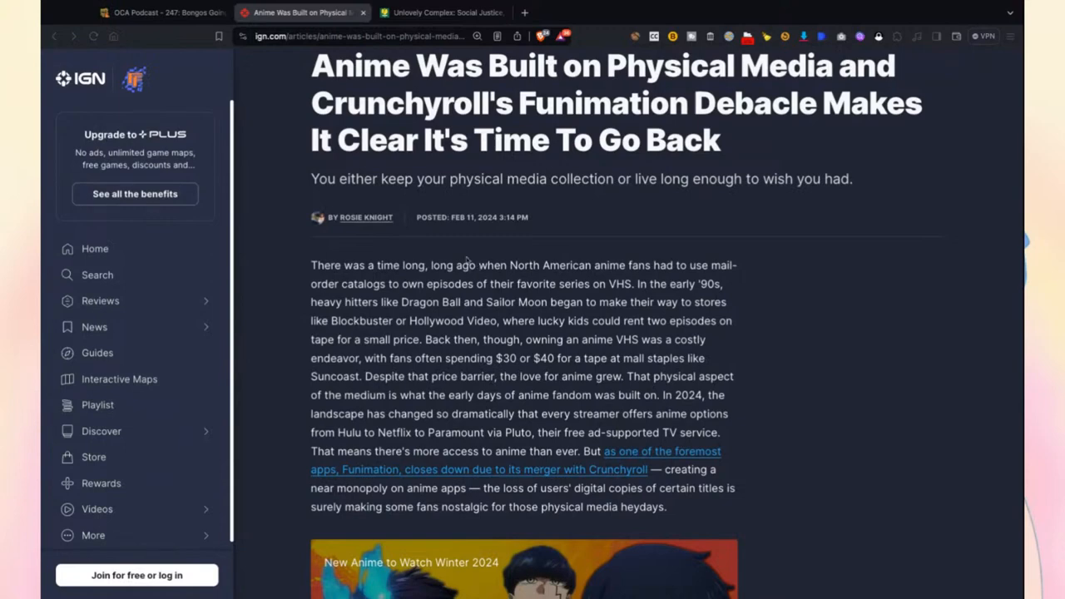
mouse_move(793, 194)
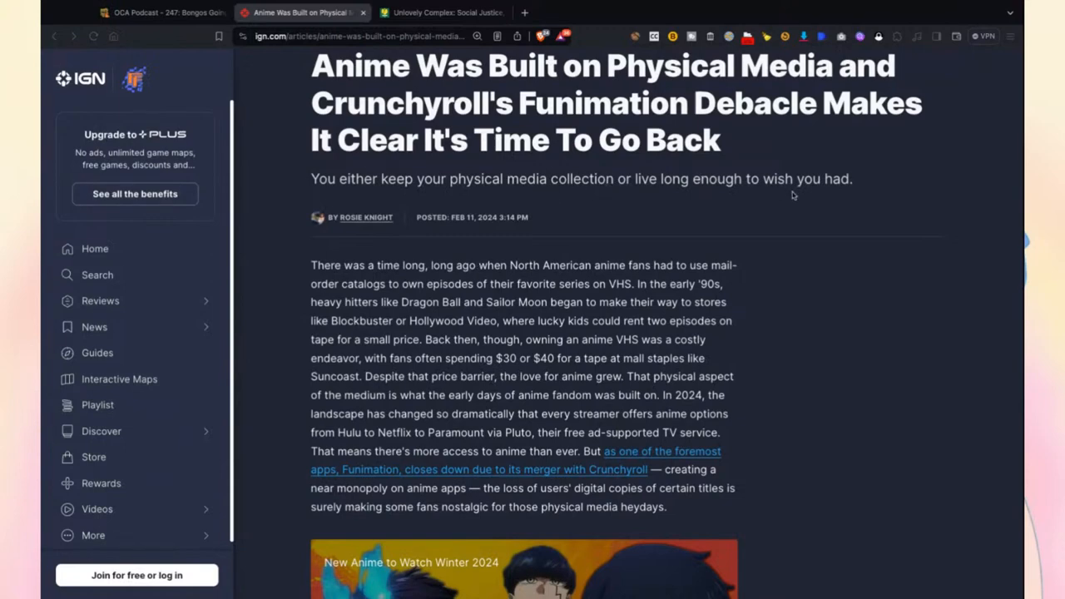
mouse_move(323, 253)
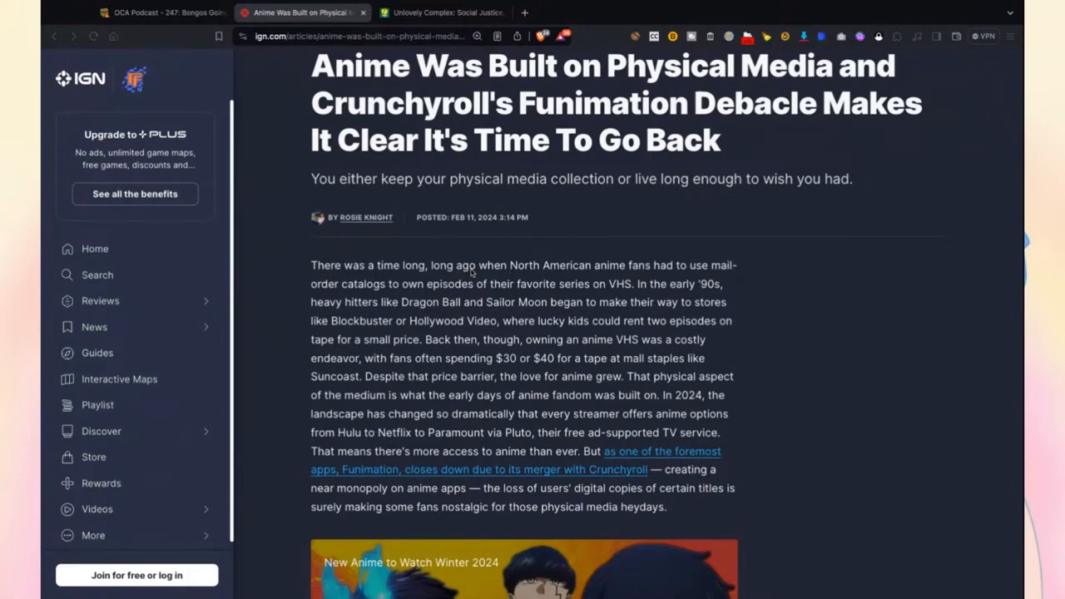
mouse_move(697, 270)
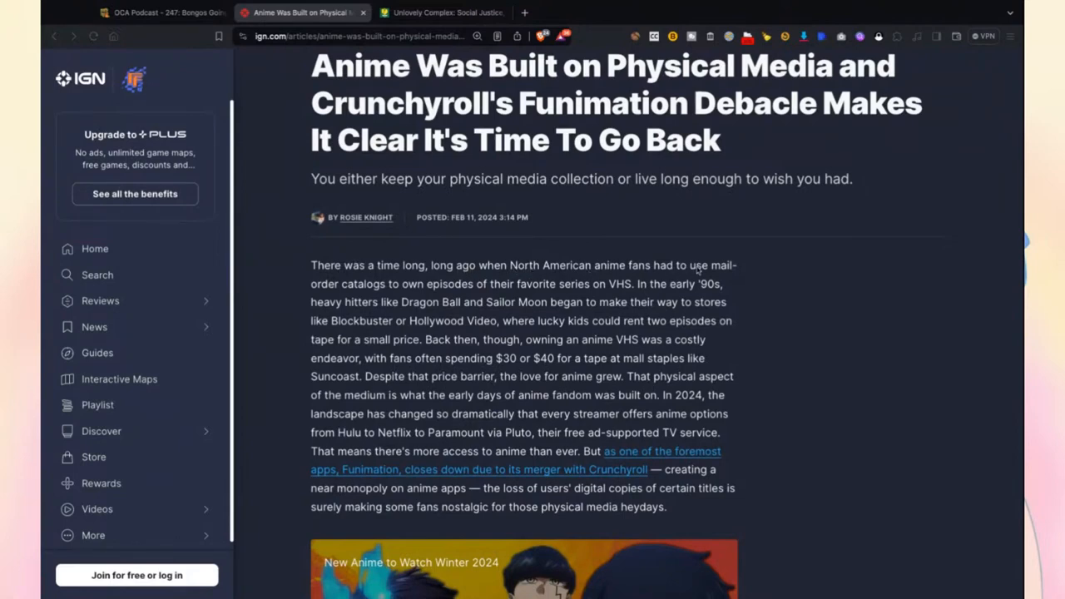
scroll("down", 3)
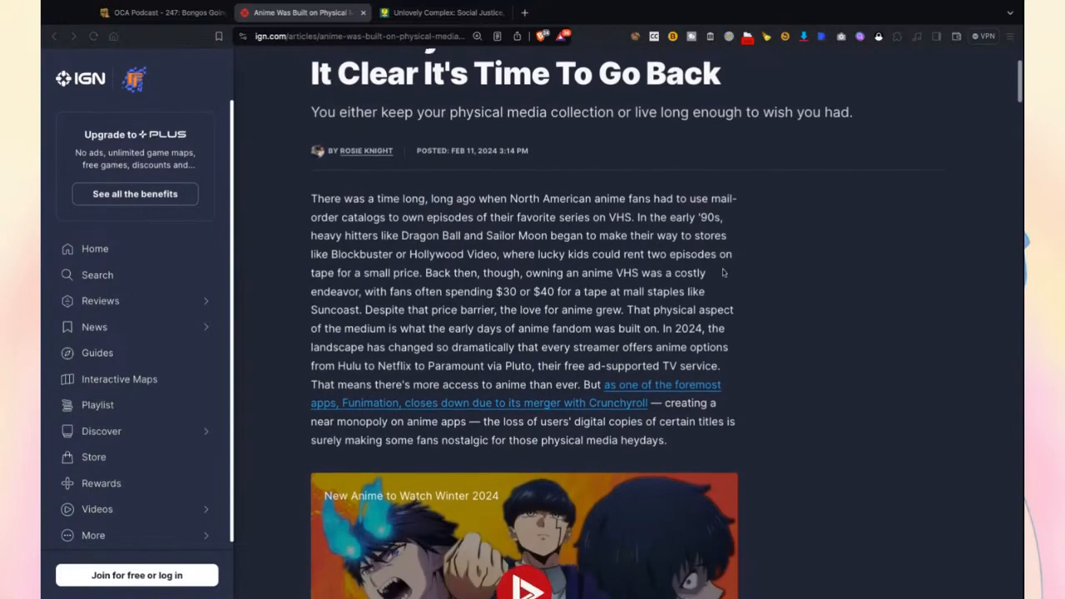
scroll("down", 3)
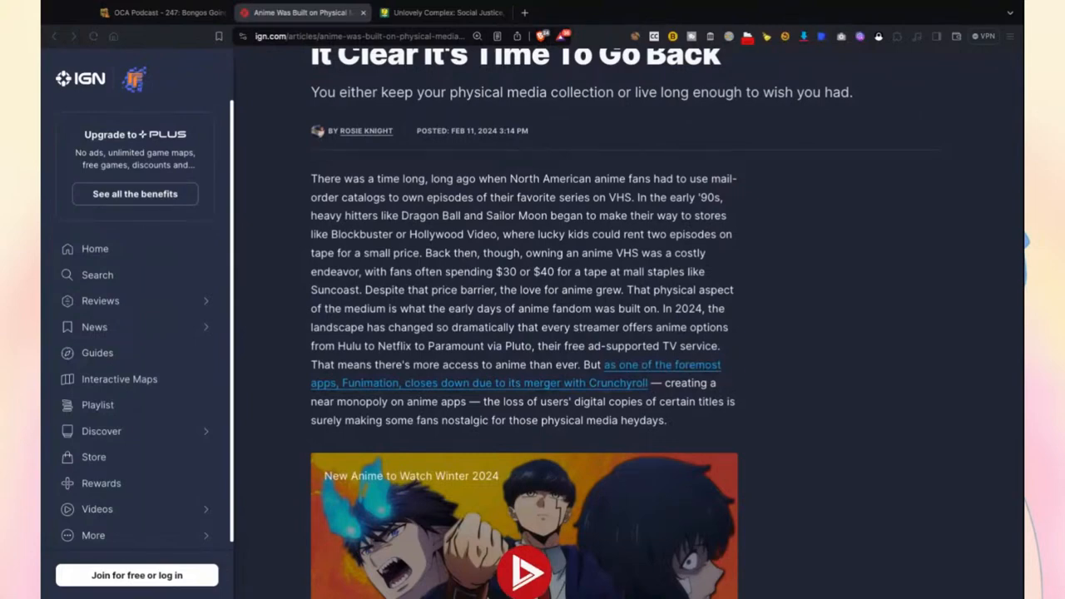
mouse_move(659, 203)
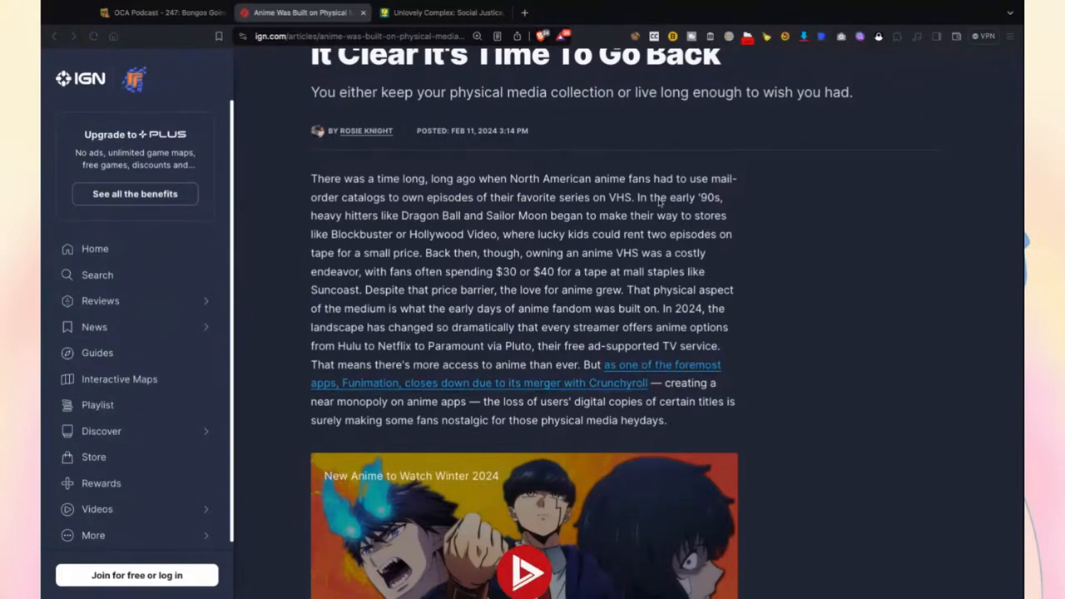
mouse_move(643, 203)
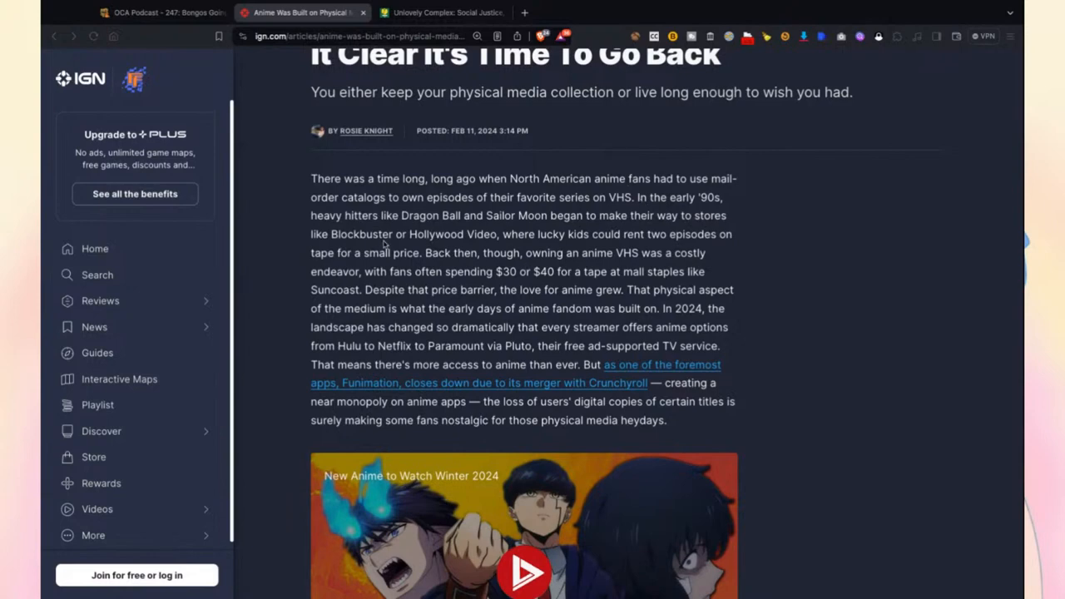
mouse_move(491, 241)
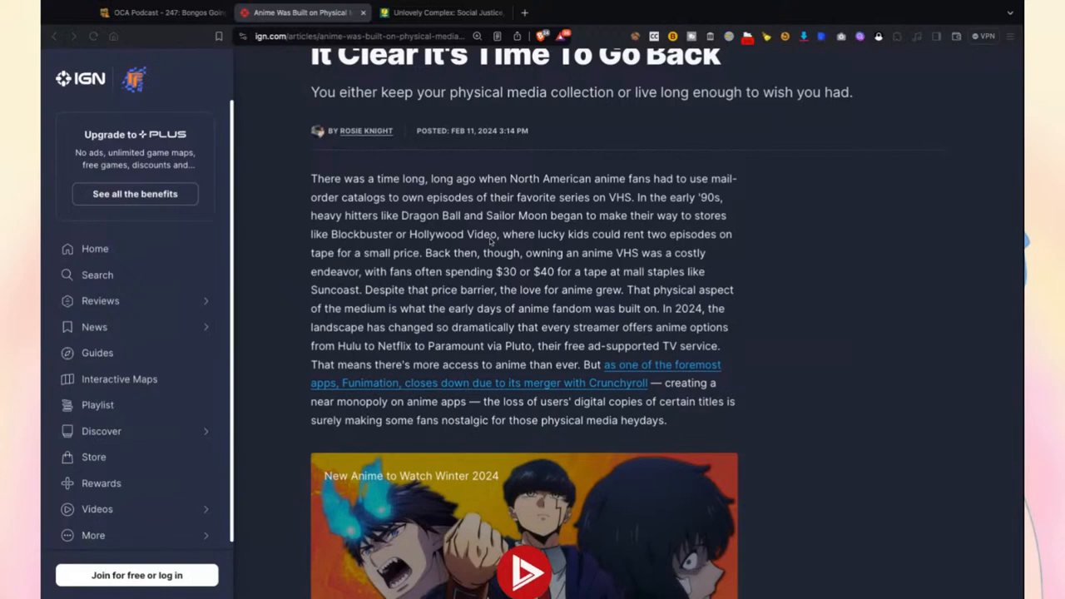
mouse_move(636, 243)
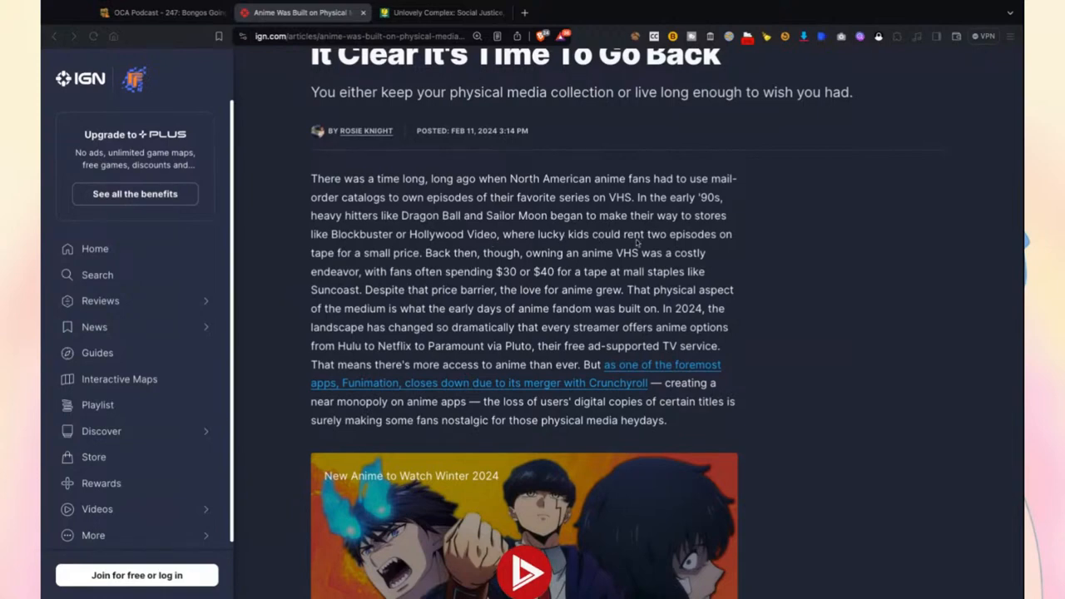
mouse_move(440, 258)
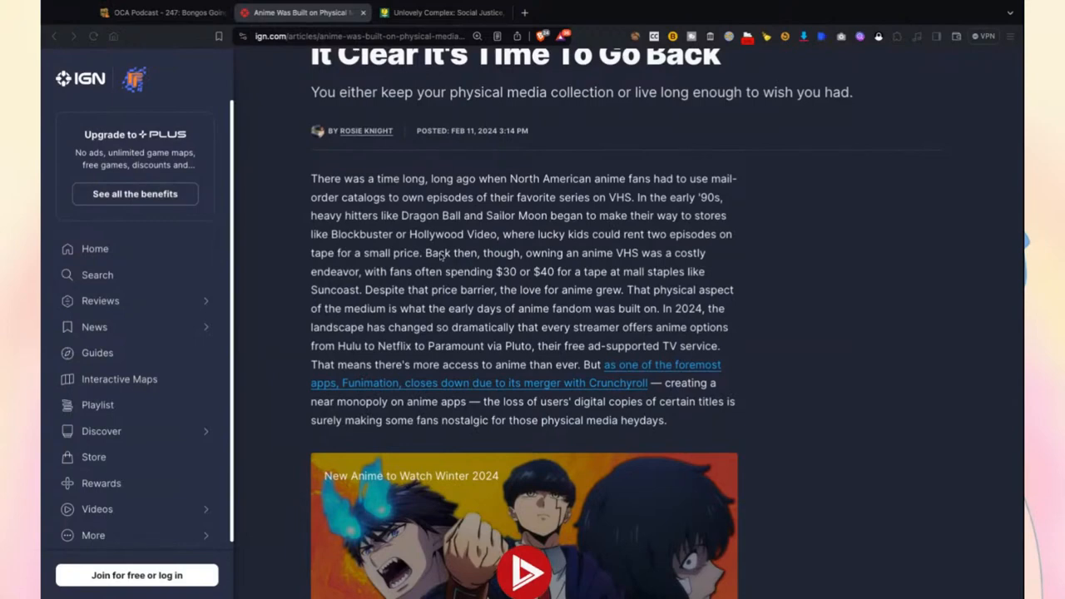
mouse_move(493, 259)
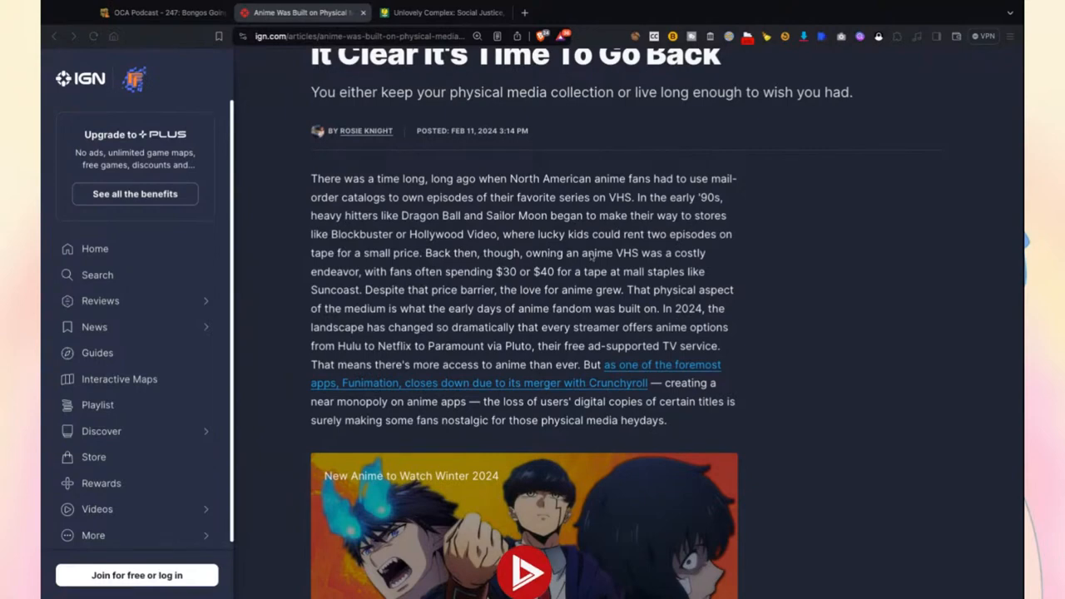
mouse_move(321, 280)
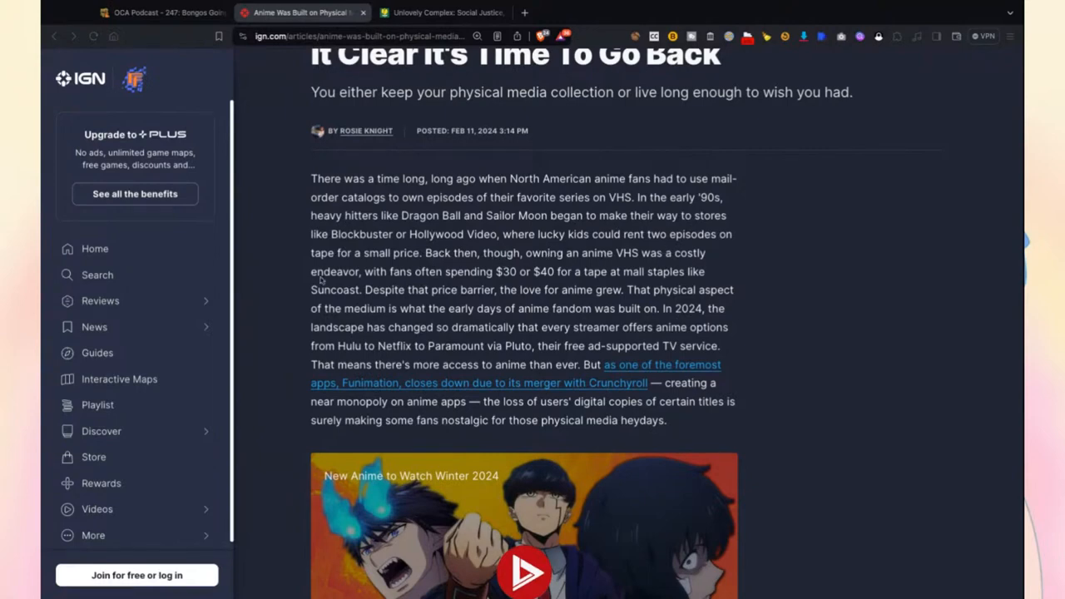
mouse_move(563, 283)
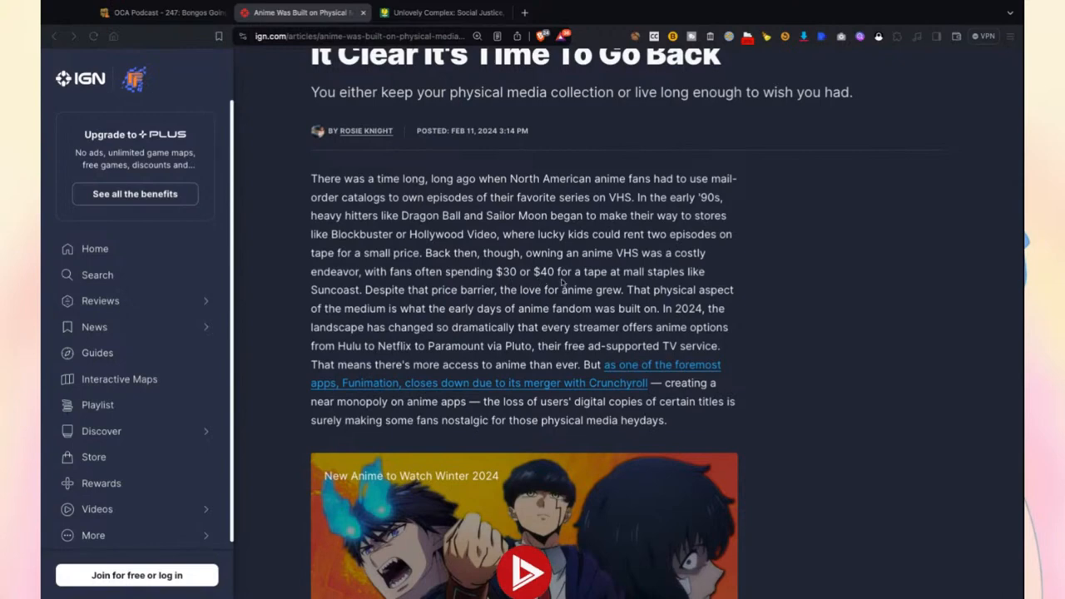
mouse_move(706, 280)
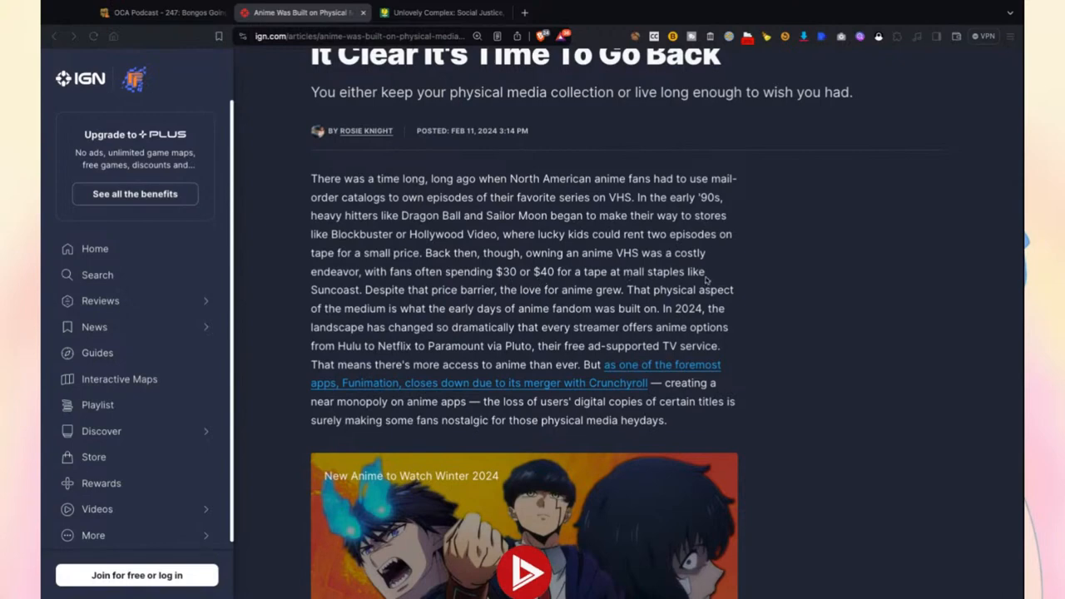
mouse_move(536, 300)
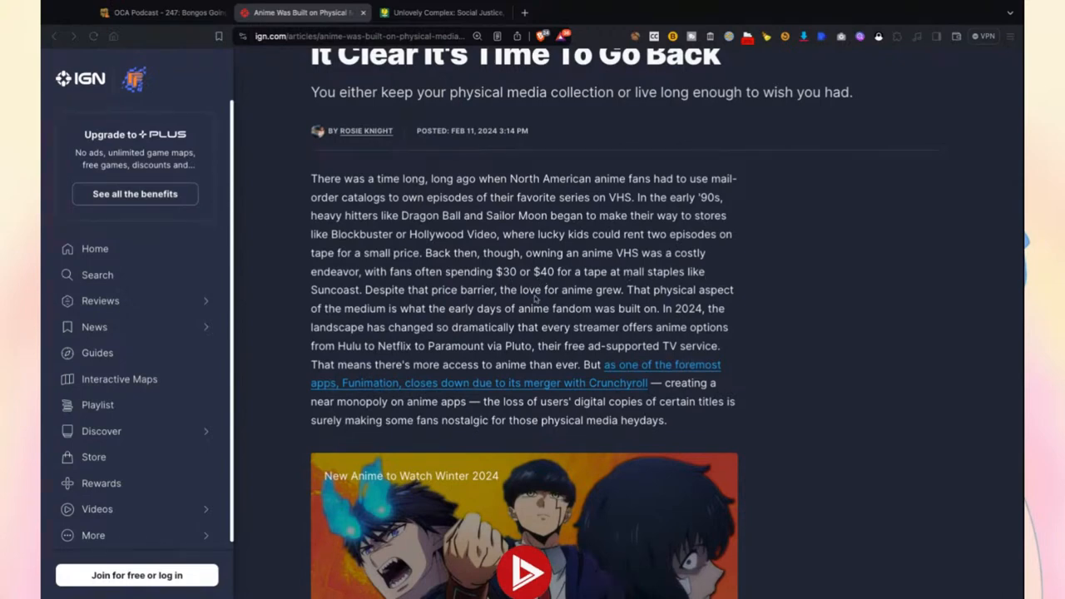
double_click(333, 290)
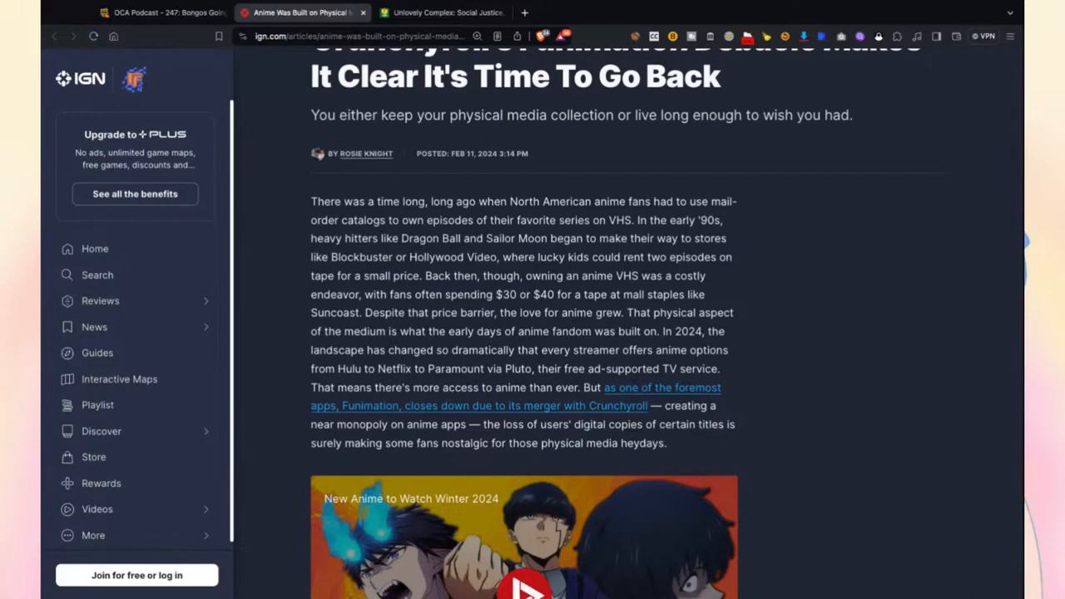
mouse_move(556, 361)
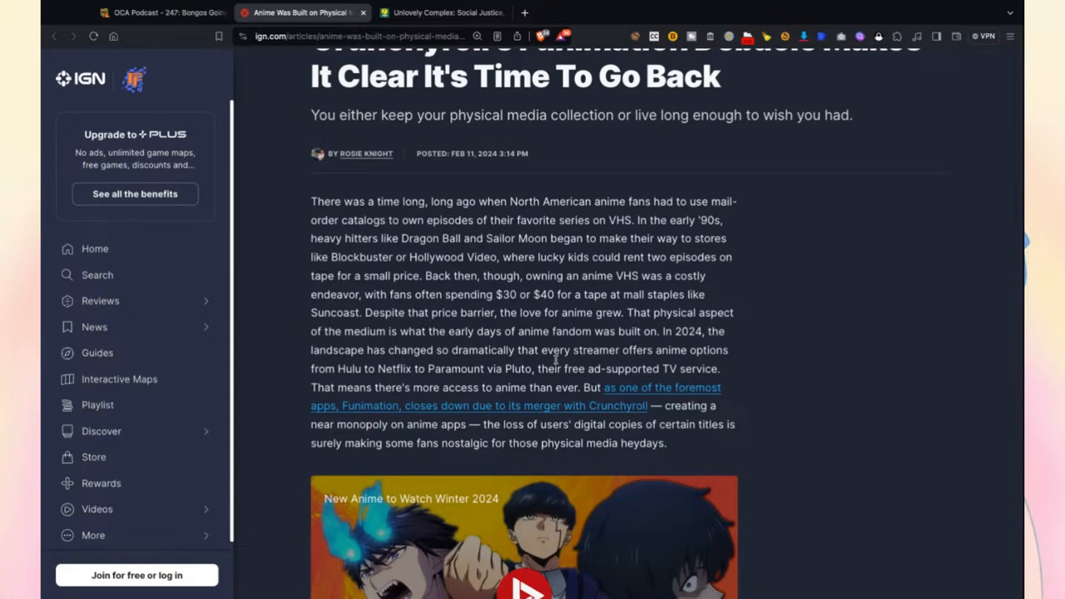
mouse_move(561, 376)
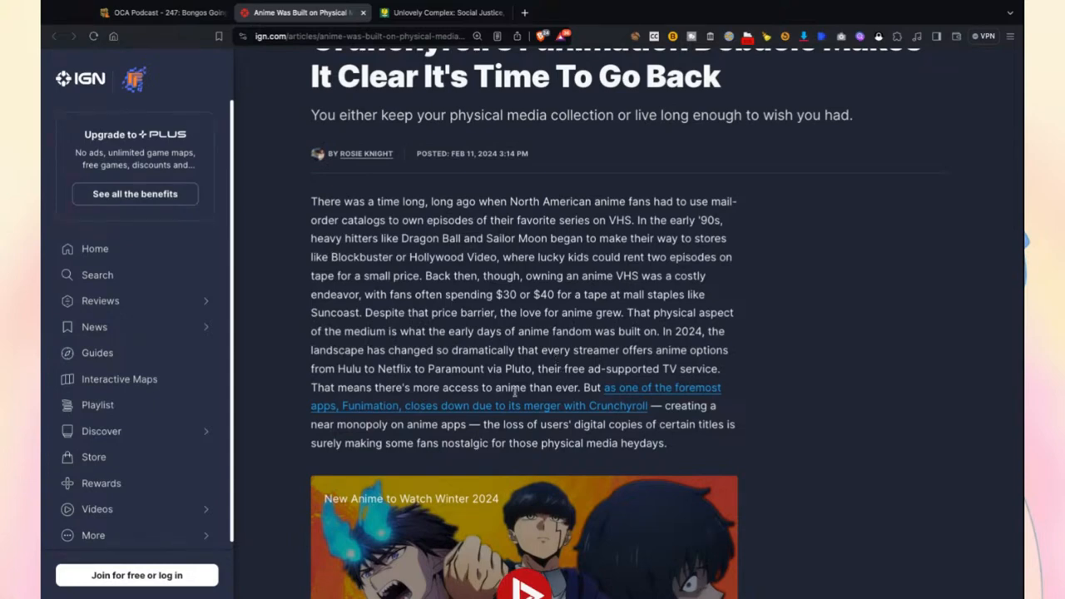
mouse_move(631, 400)
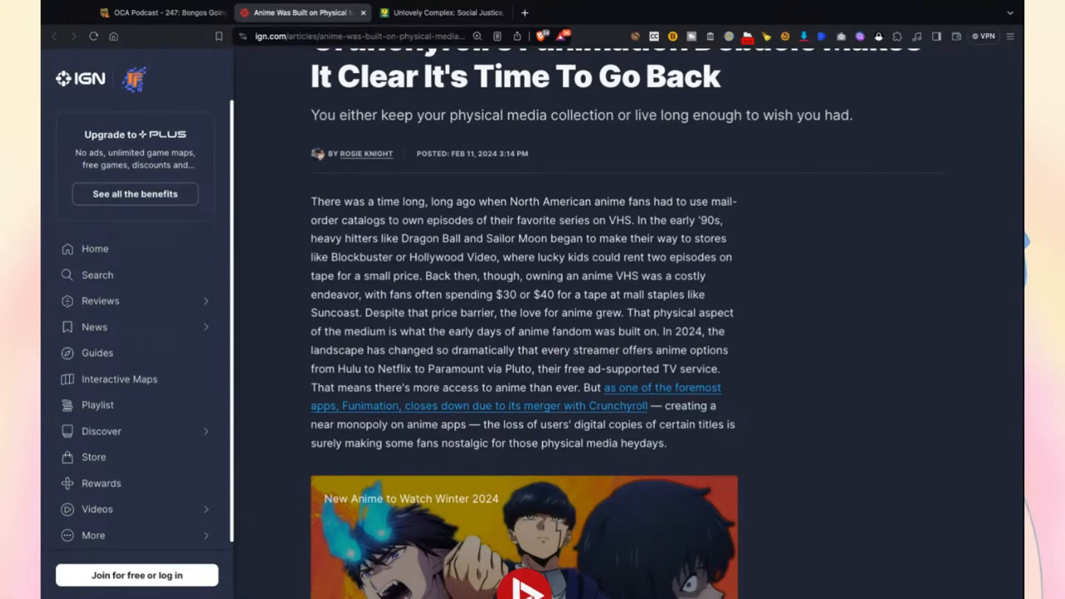
scroll("down", 3)
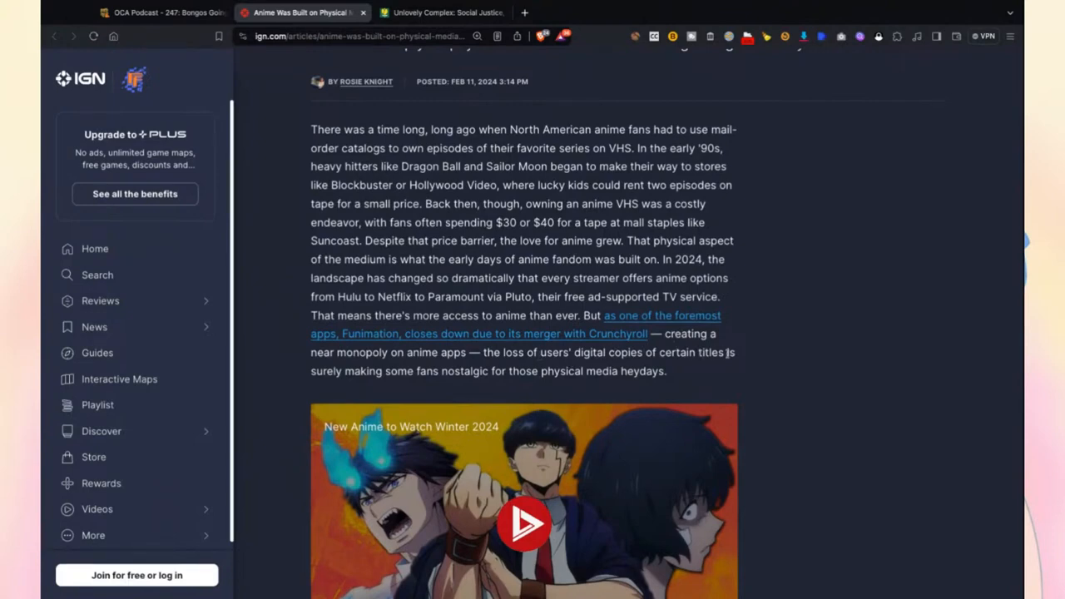
mouse_move(619, 364)
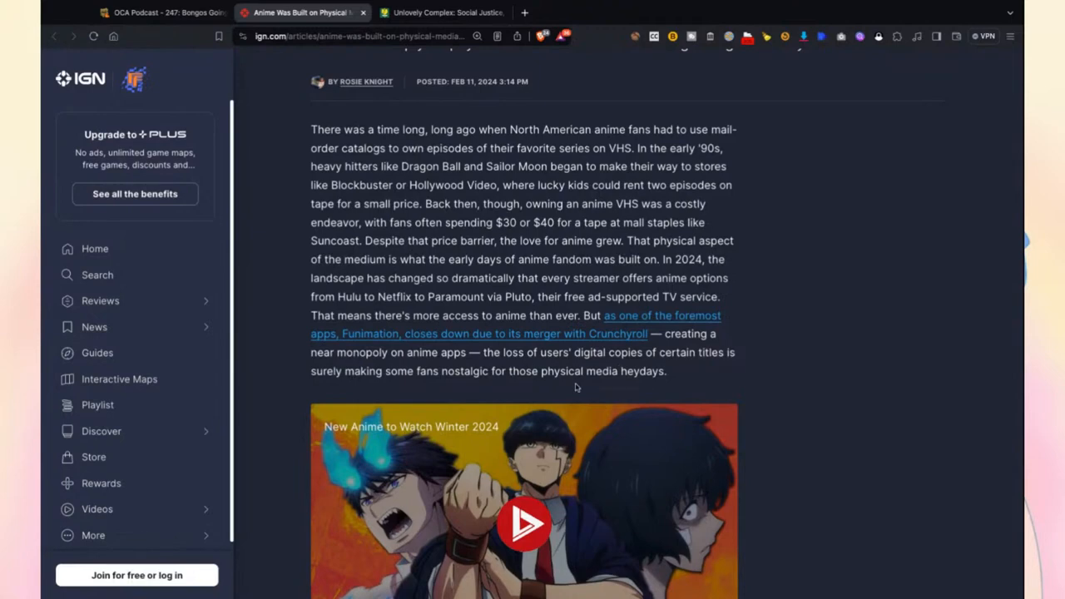
Scroll past the winter 2024 anime video to the paragraphs on Funimation digital copies not carrying over
scroll("down", 3)
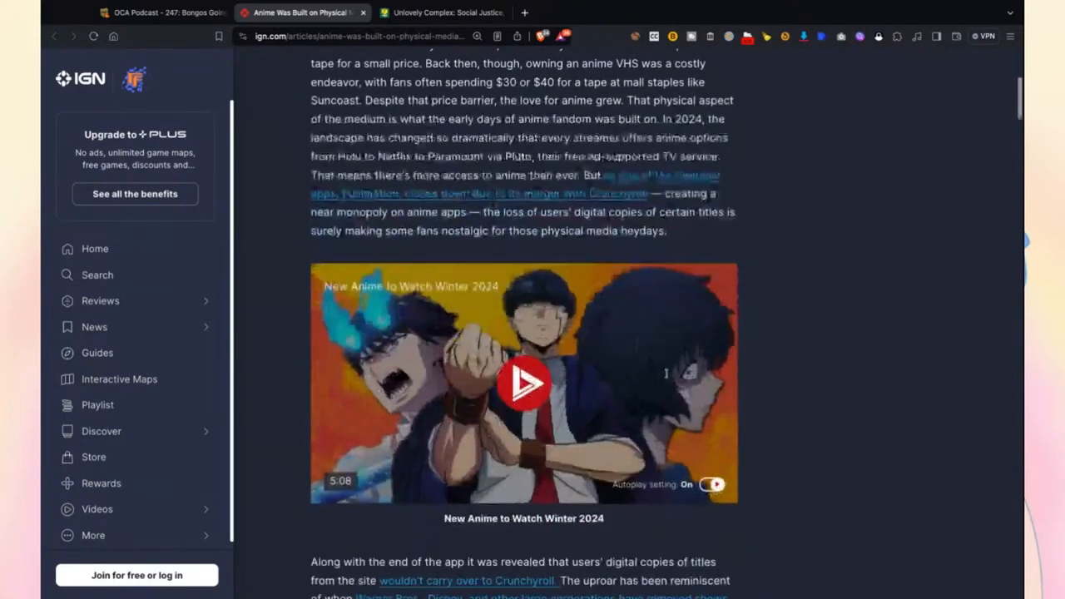
scroll("down", 3)
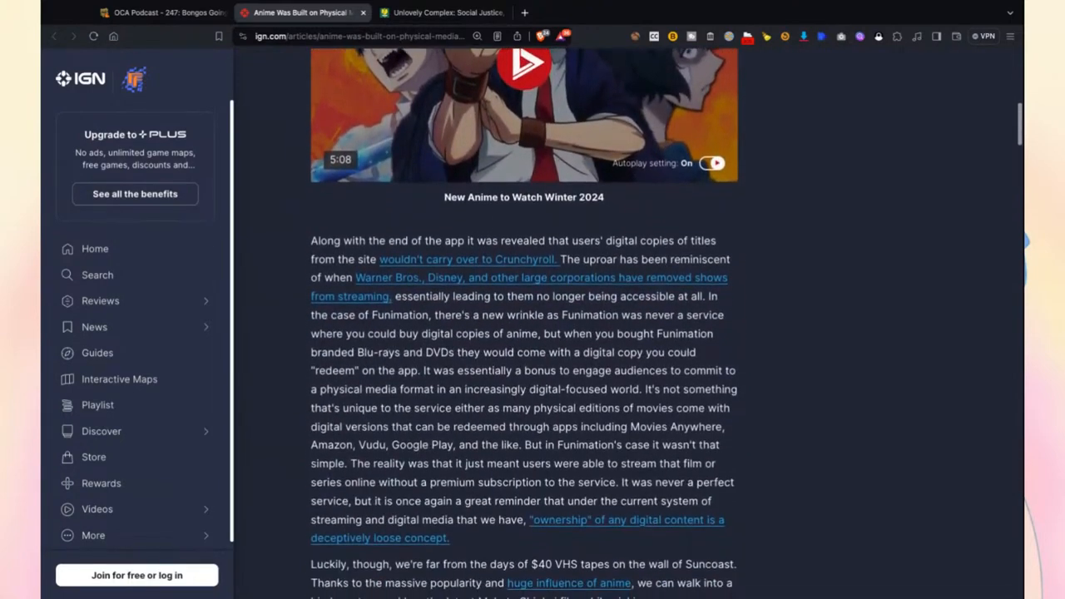
scroll("down", 3)
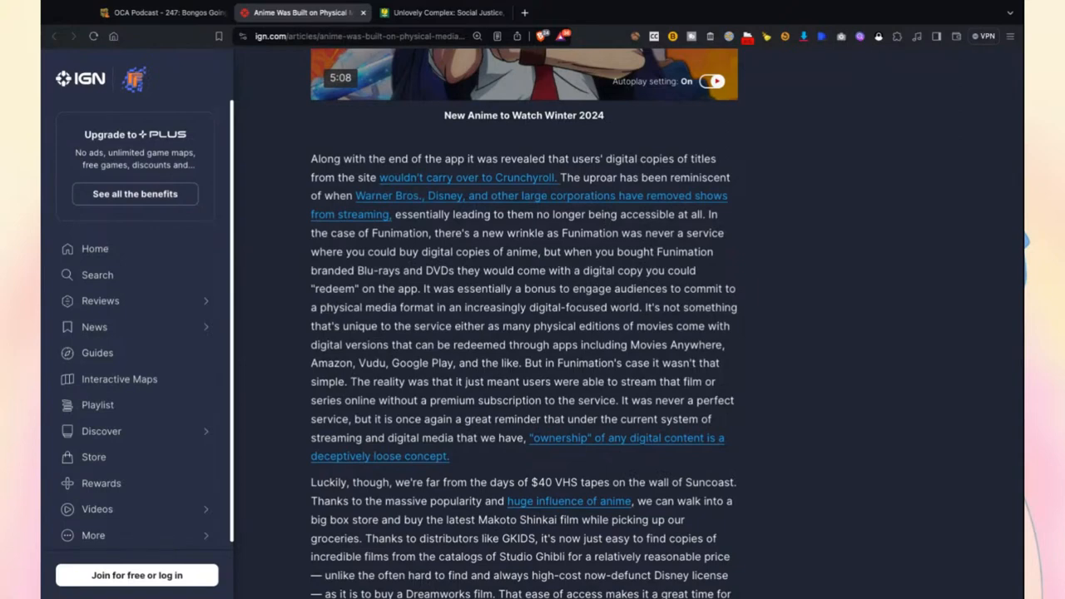
Scroll to the paragraph on buying physical anime via distributors like GKIDS, reaching the 2024 gallery
scroll("down", 3)
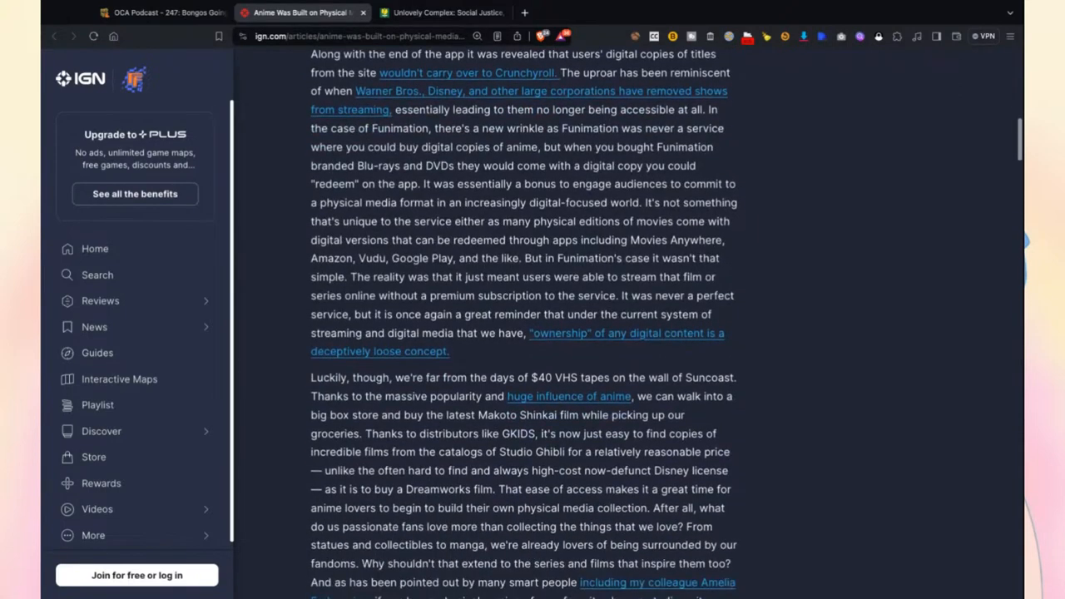
scroll("down", 3)
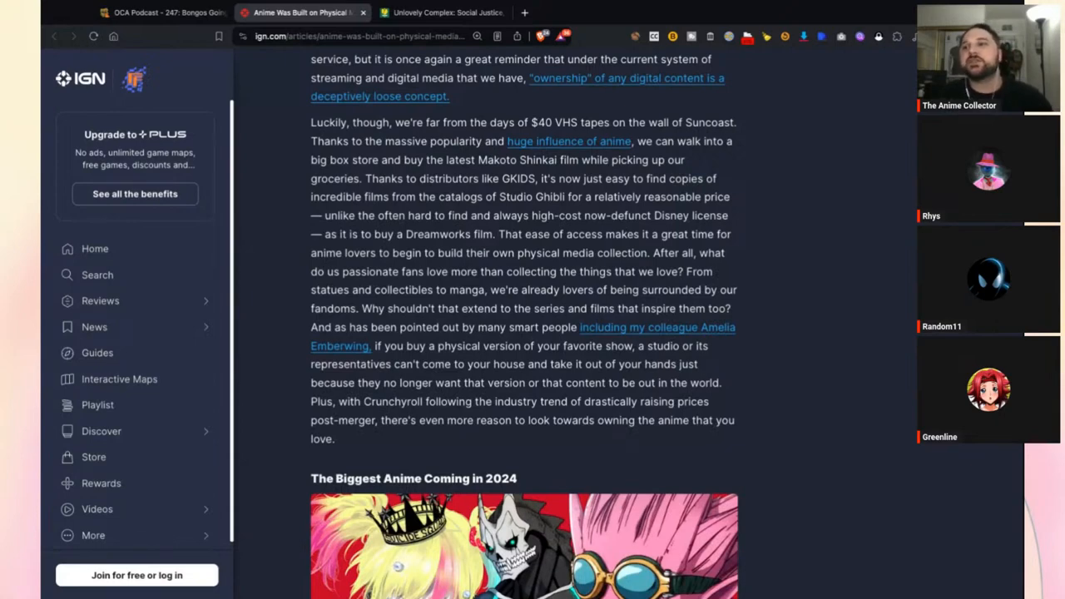
Scroll to the final paragraph on Shout Factory and Sentai special editions and Rosie Knight's bio
scroll("down", 3)
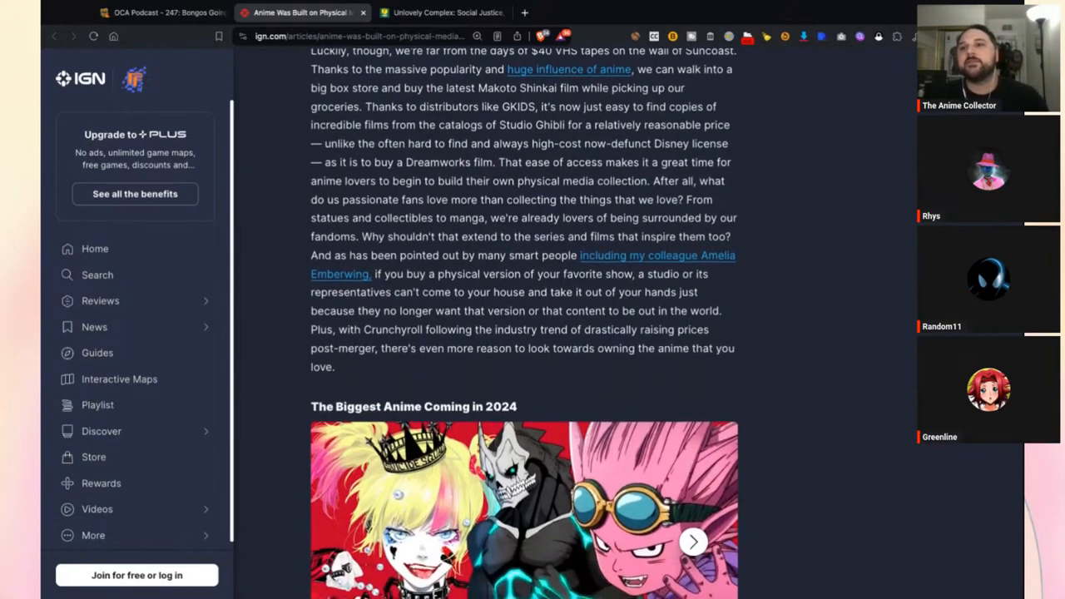
scroll("down", 3)
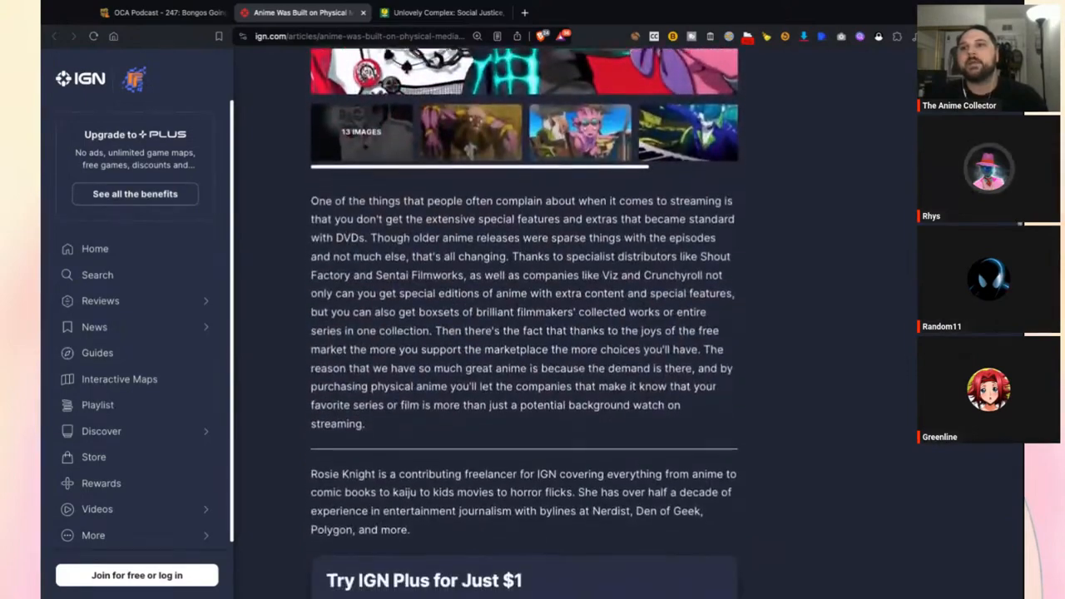
scroll("down", 3)
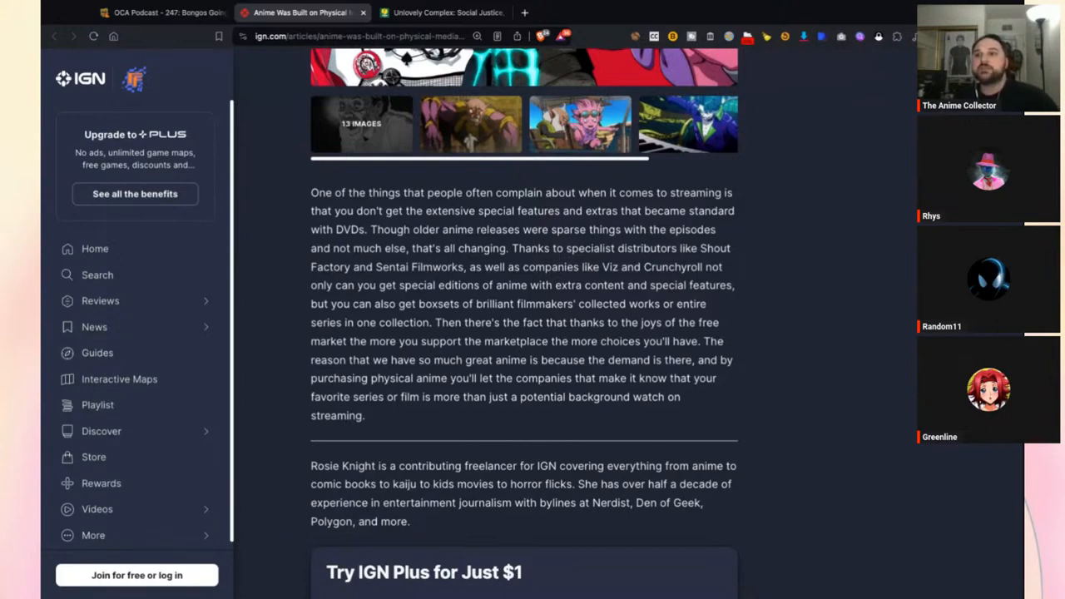
Scroll back up toward the article's headline
scroll("down", 3)
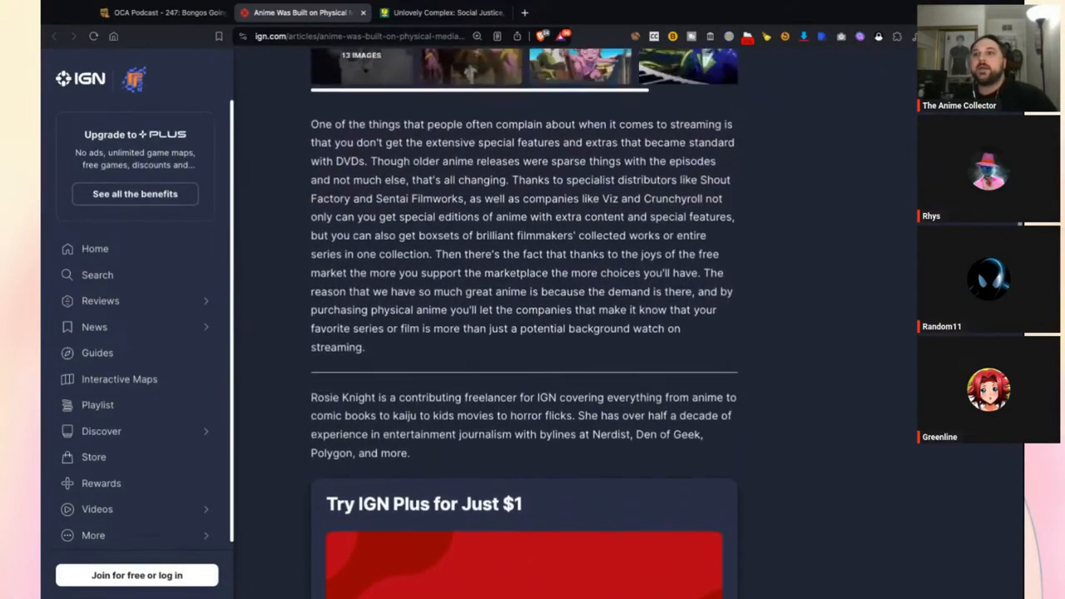
scroll("up", 3)
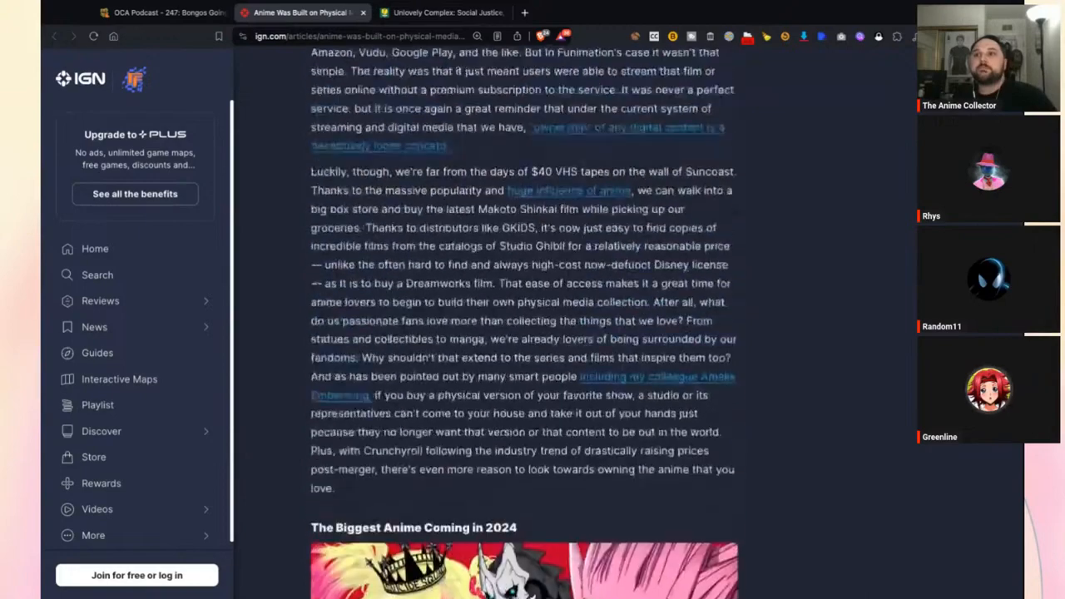
scroll("up", 3)
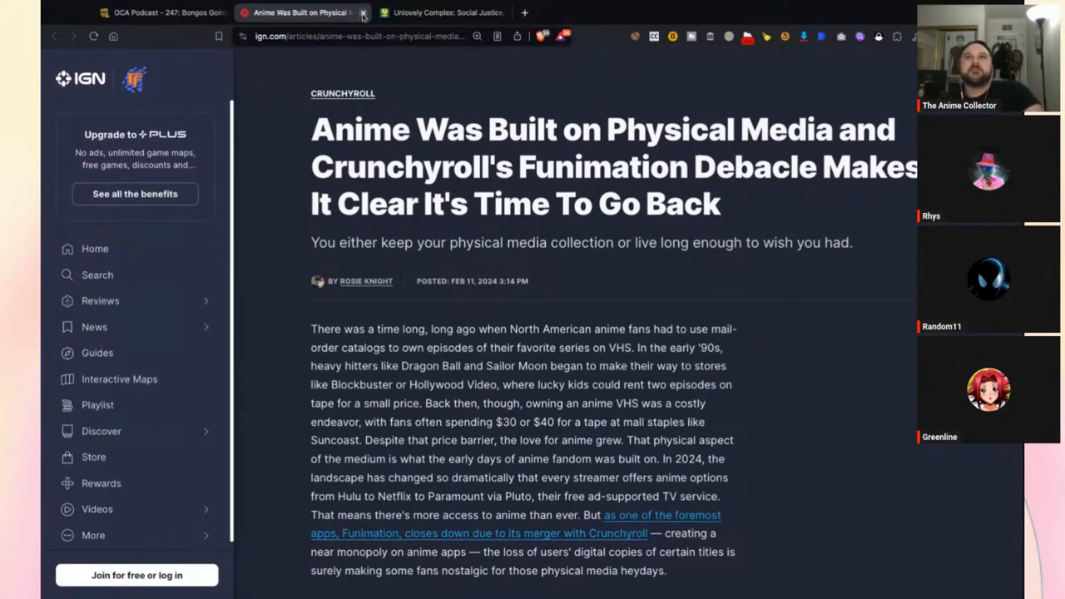
Switch to the OCA Podcast 247 show notes and scroll to Random Merch, Misc news and AC's Funhouse
left_click(363, 12)
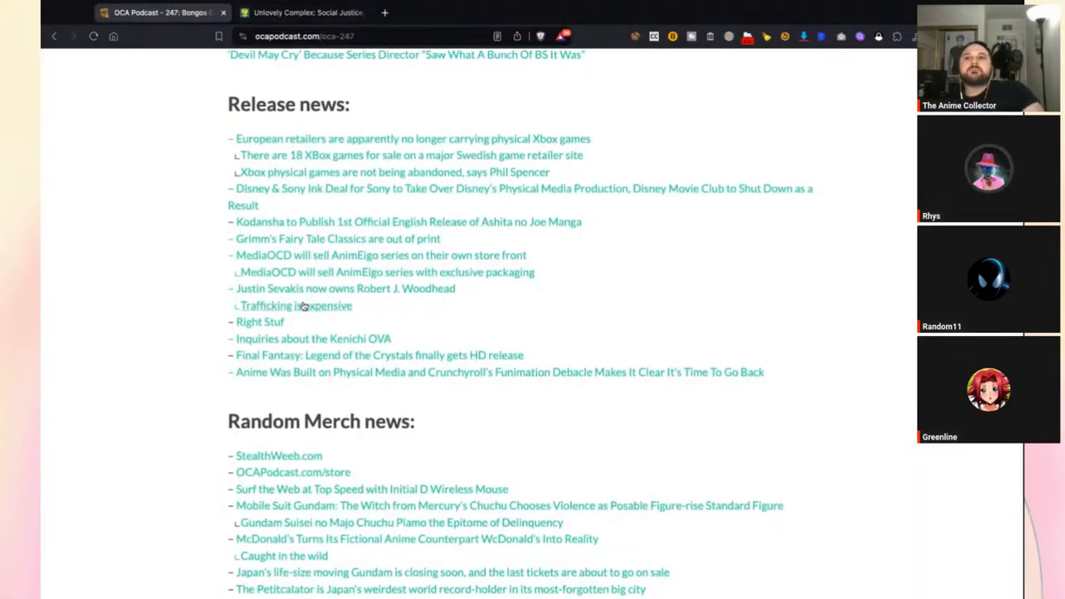
scroll("down", 3)
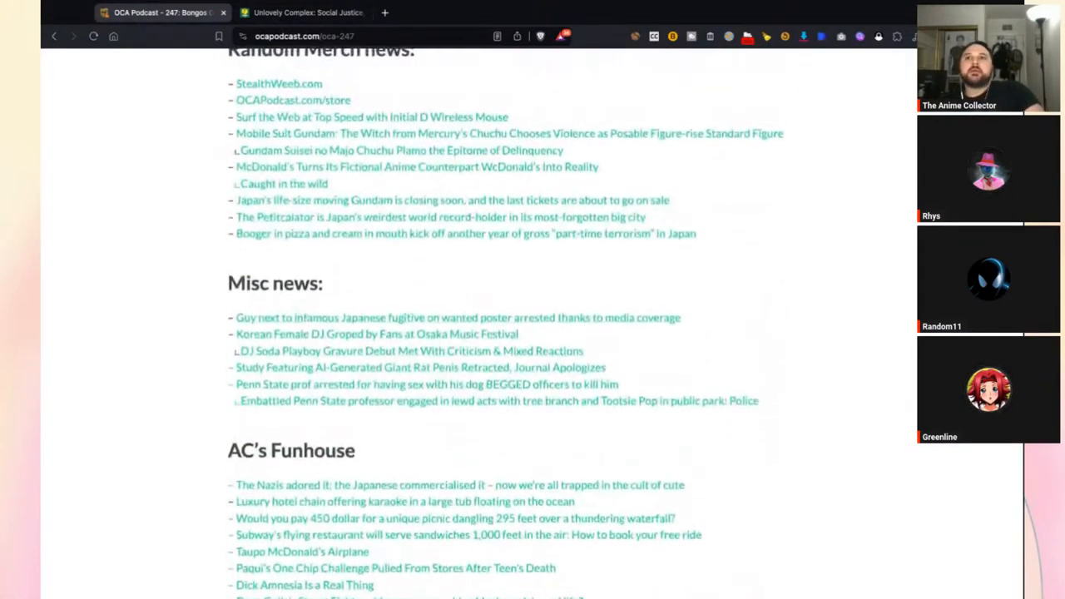